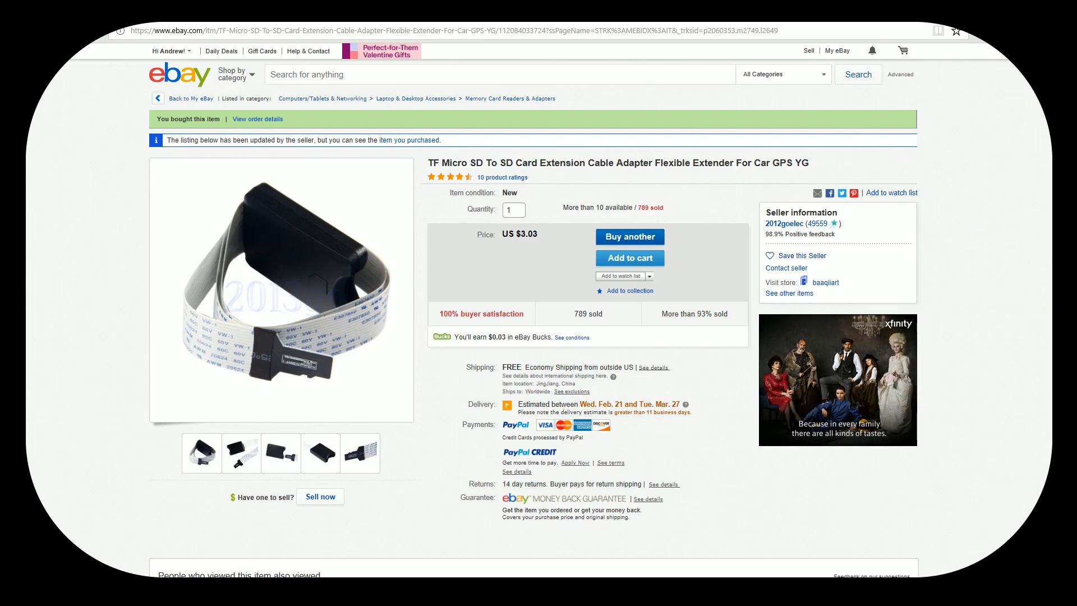
mouse_move(743, 199)
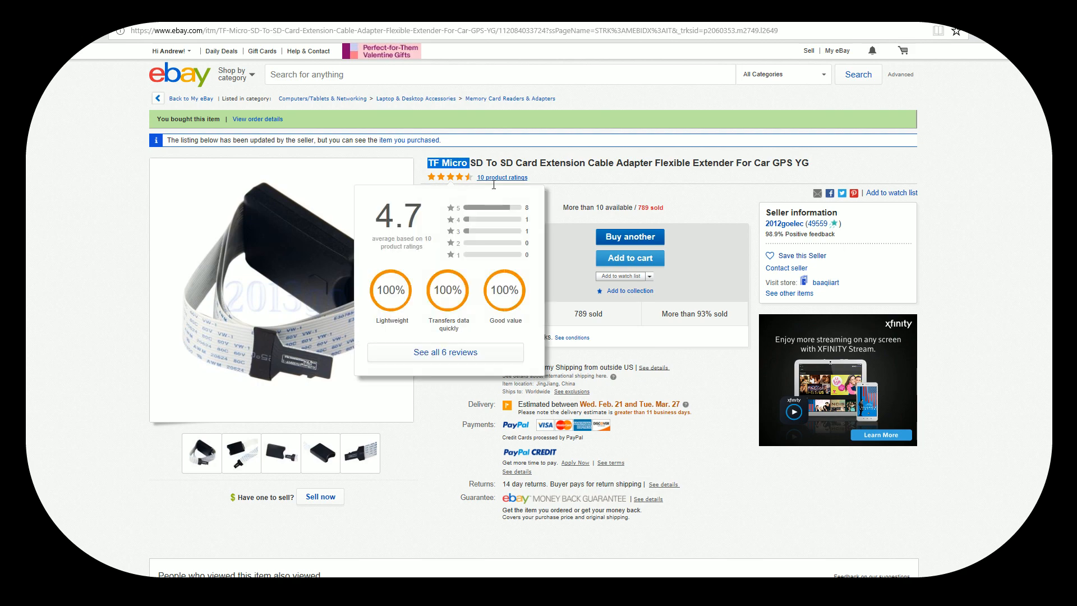
- Scroll the 32gb sd card results to reach the SanDisk Ultra 32GB Class 10 SDHC card
scroll("down", 3)
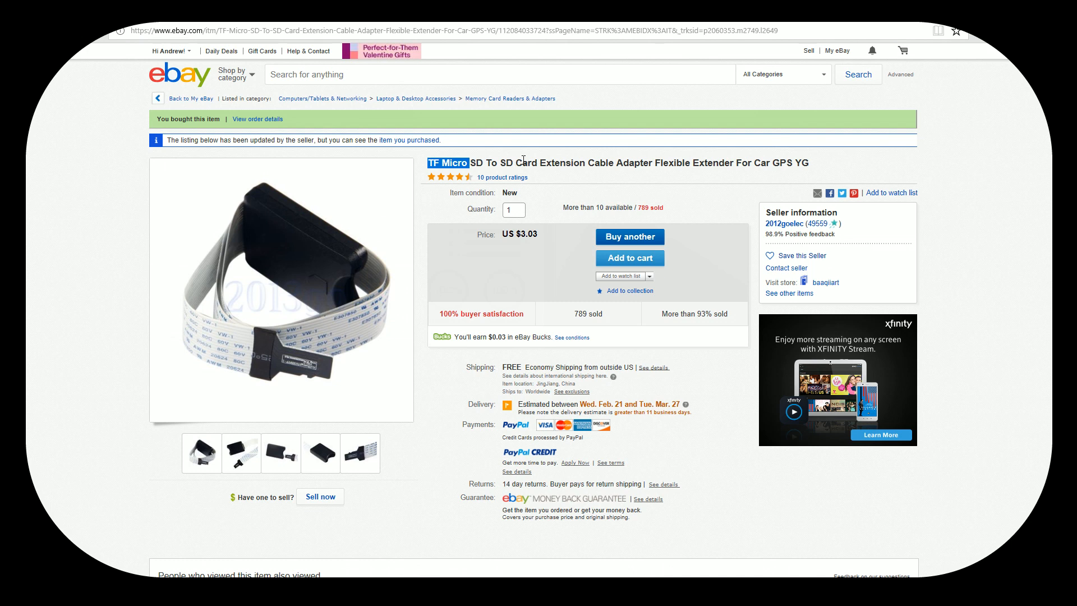
mouse_move(561, 164)
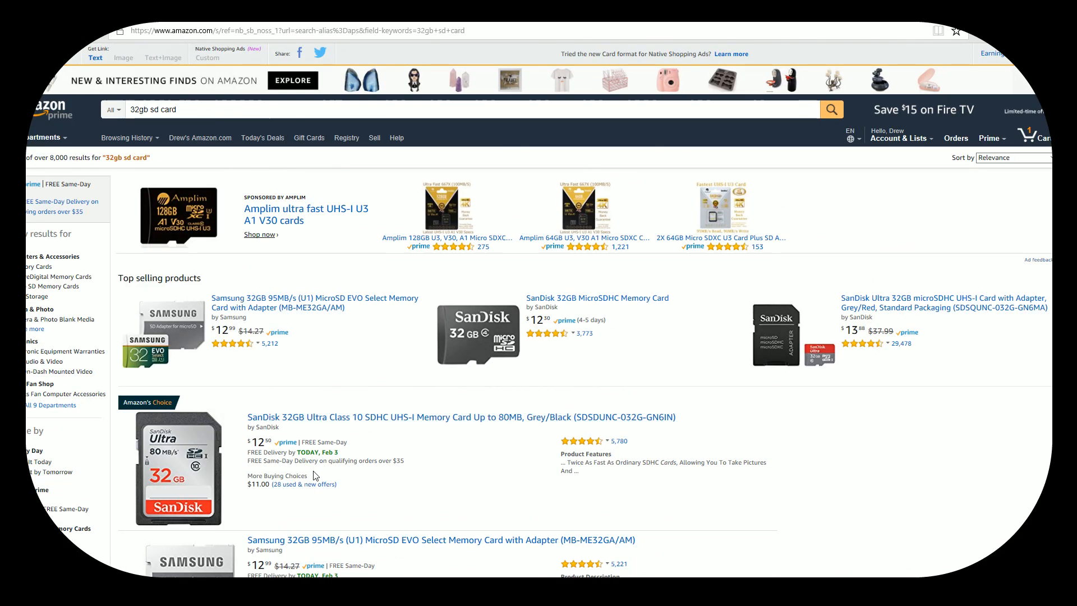
scroll("down", 3)
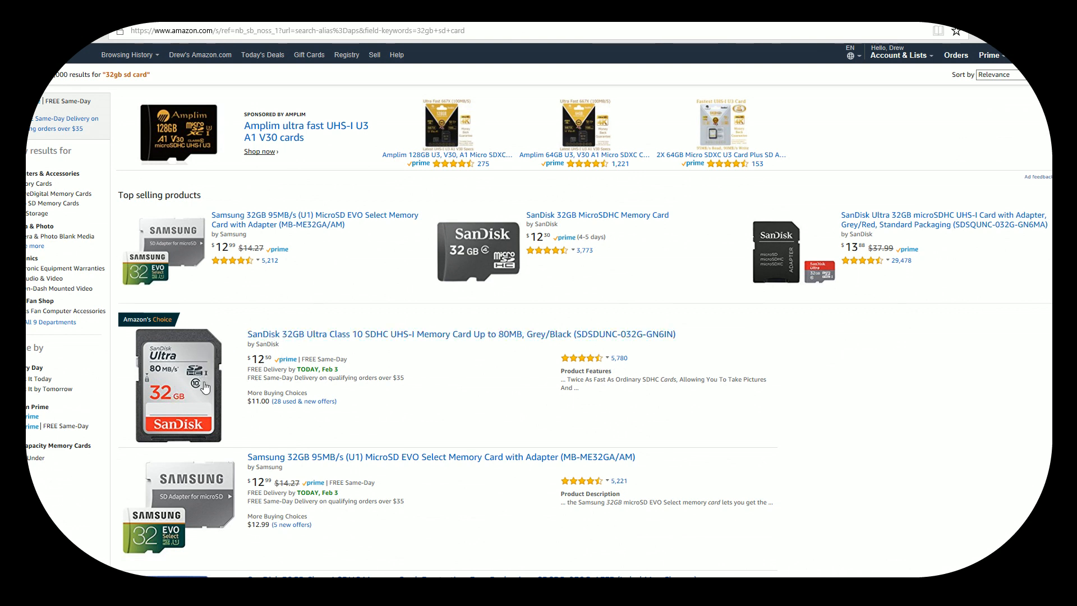
mouse_move(394, 362)
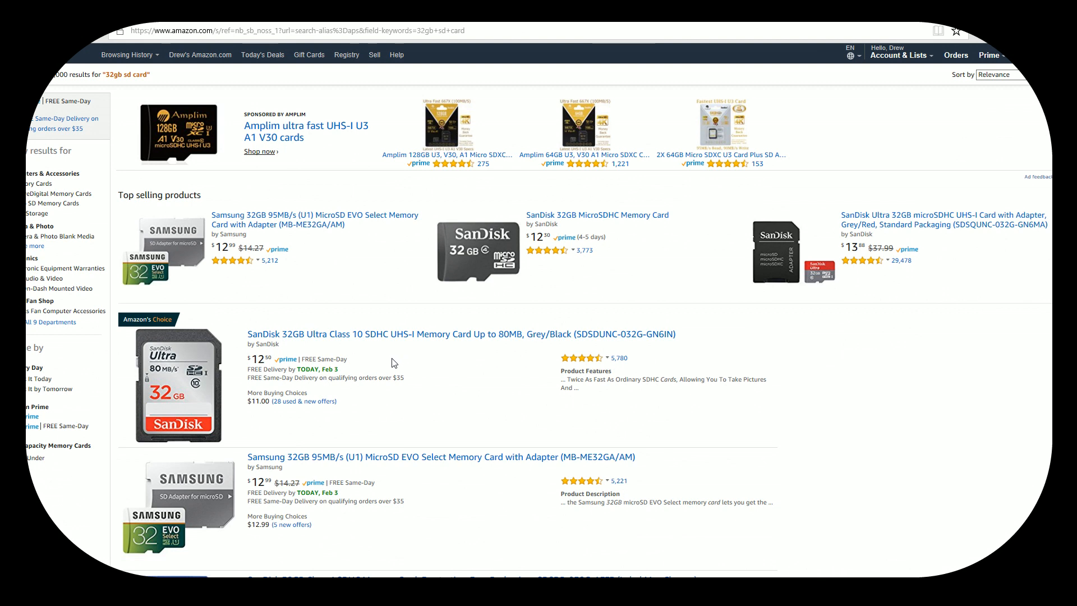
mouse_move(363, 346)
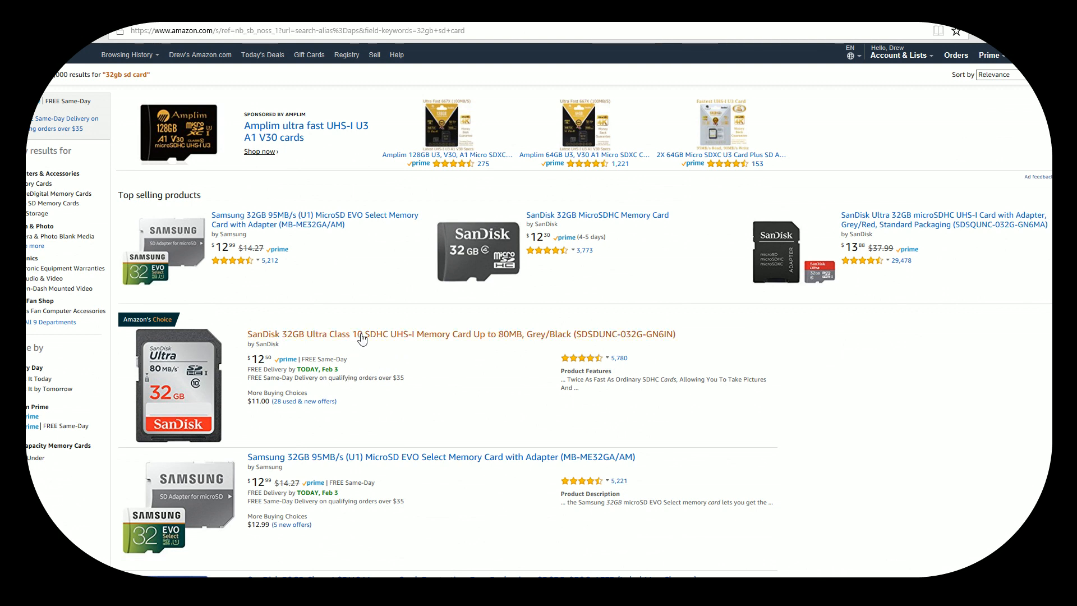
mouse_move(368, 353)
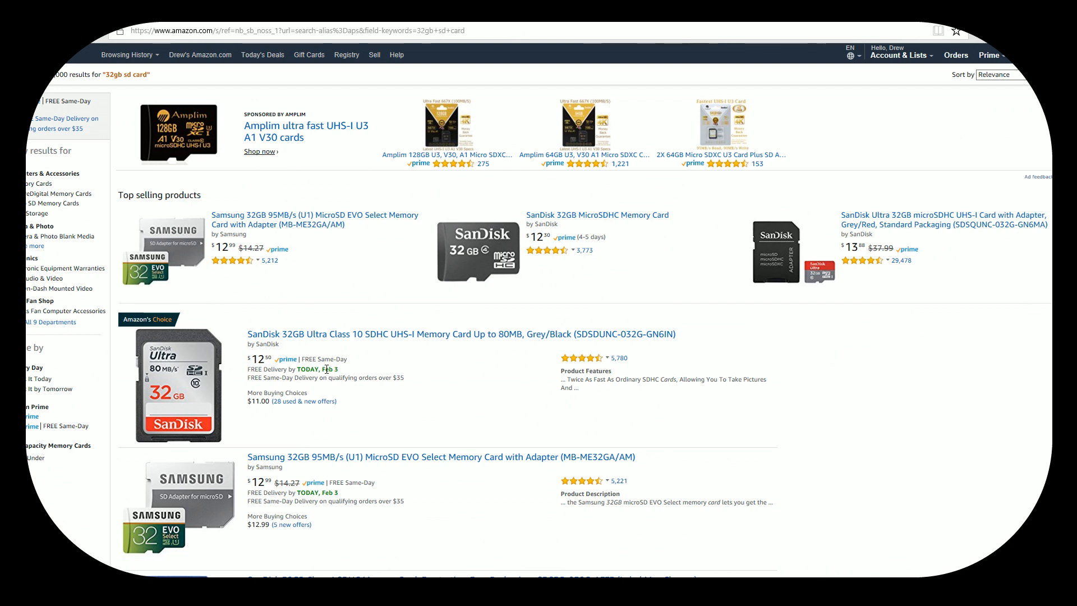
mouse_move(325, 376)
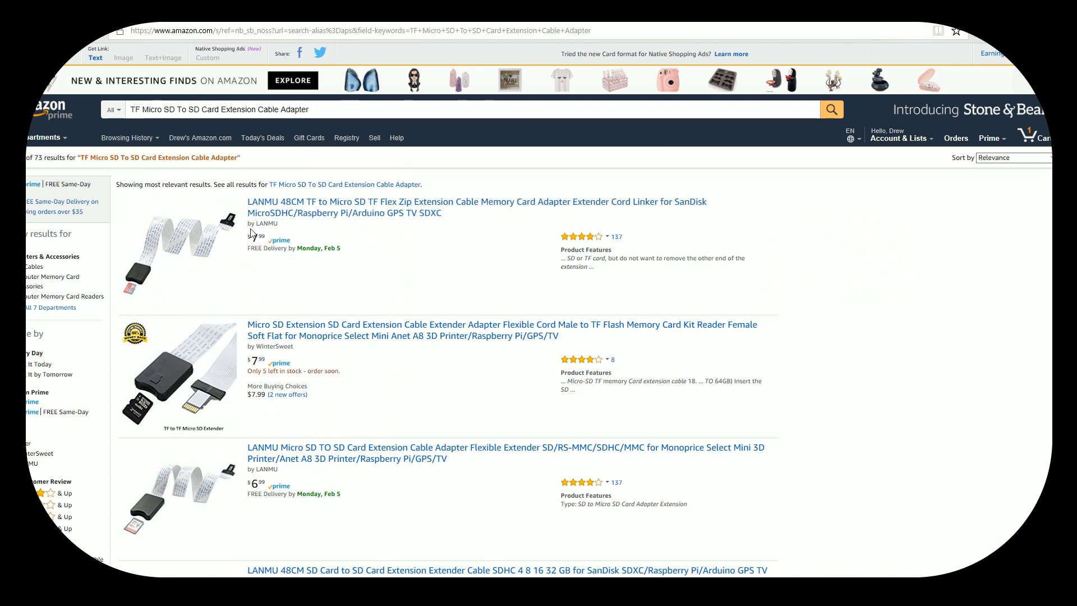
mouse_move(294, 231)
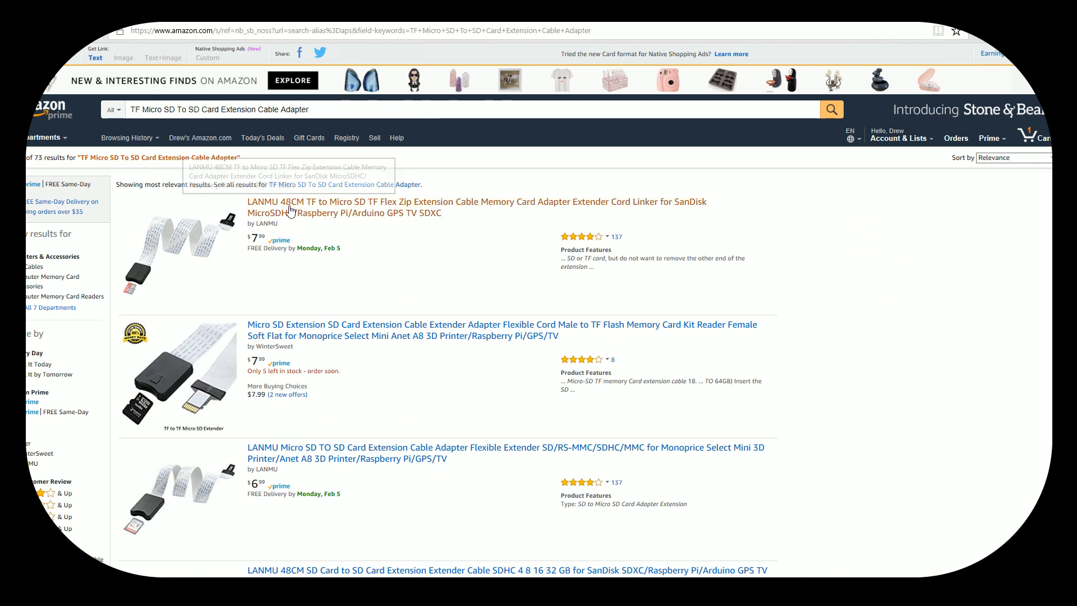
mouse_move(355, 286)
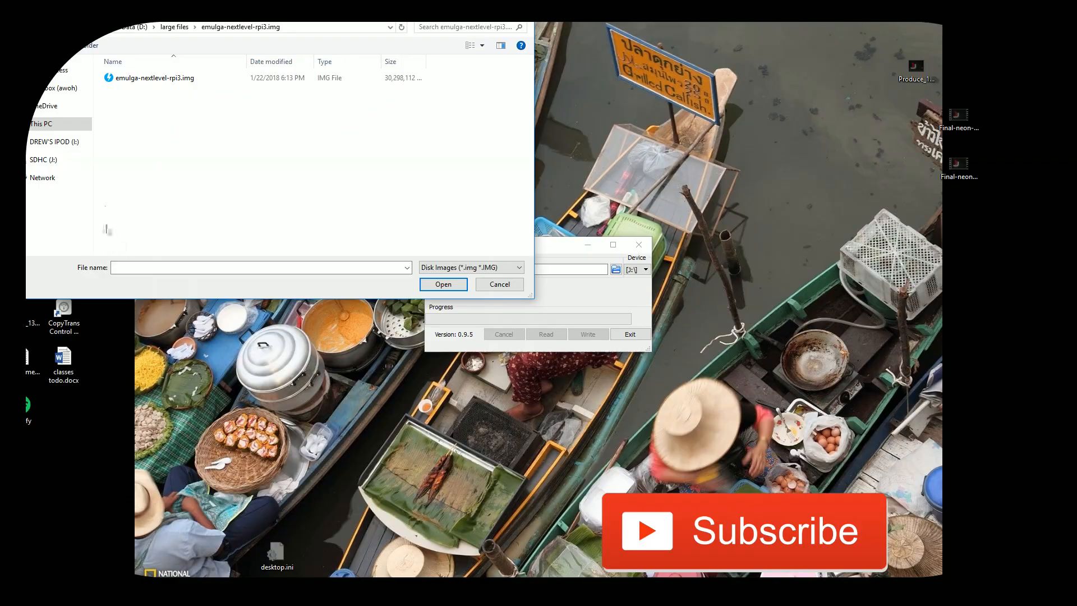
- Load emulga-nextlevel-rpi3.img, write it to drive J and confirm overwriting the SD card
left_click(442, 284)
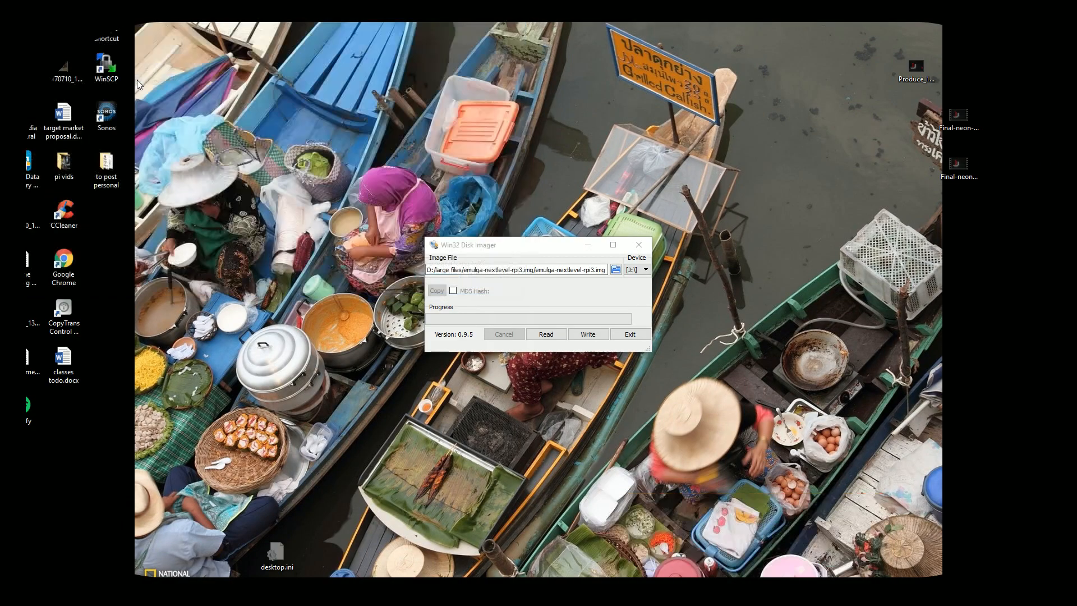
mouse_move(593, 298)
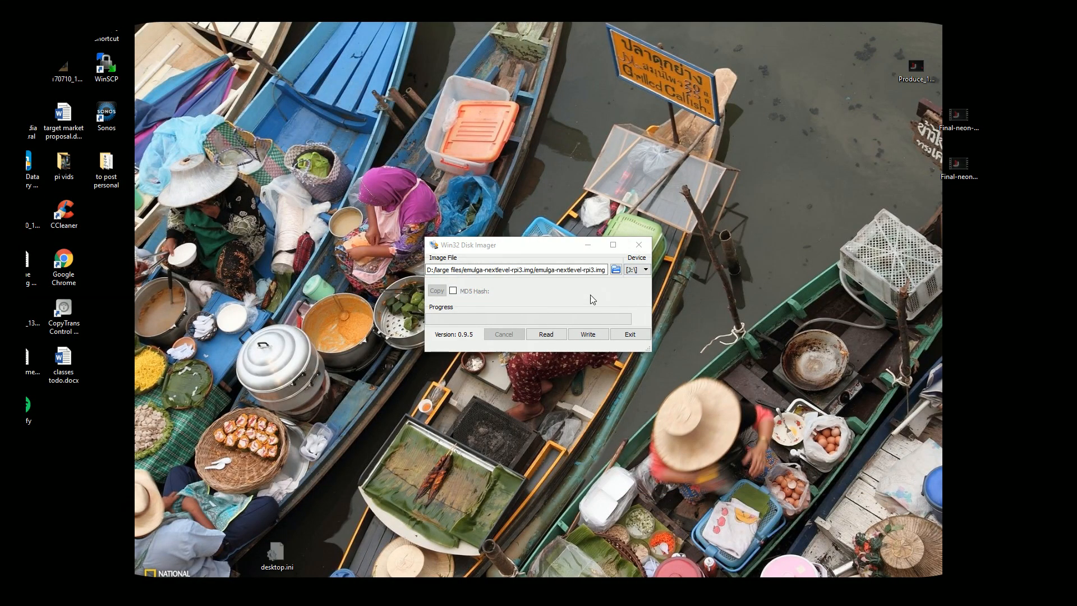
mouse_move(554, 293)
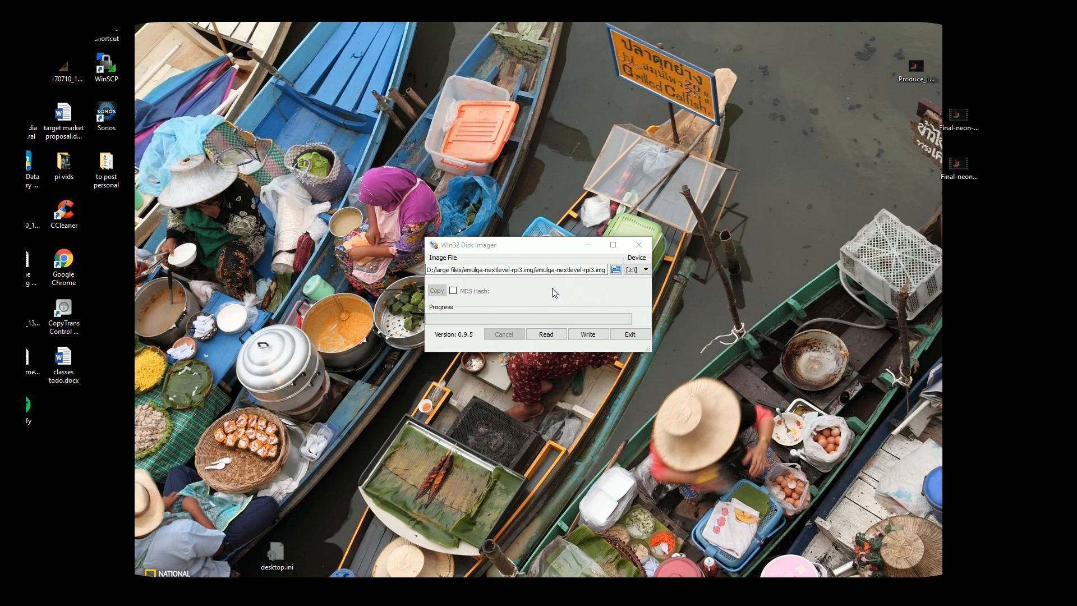
left_click(532, 268)
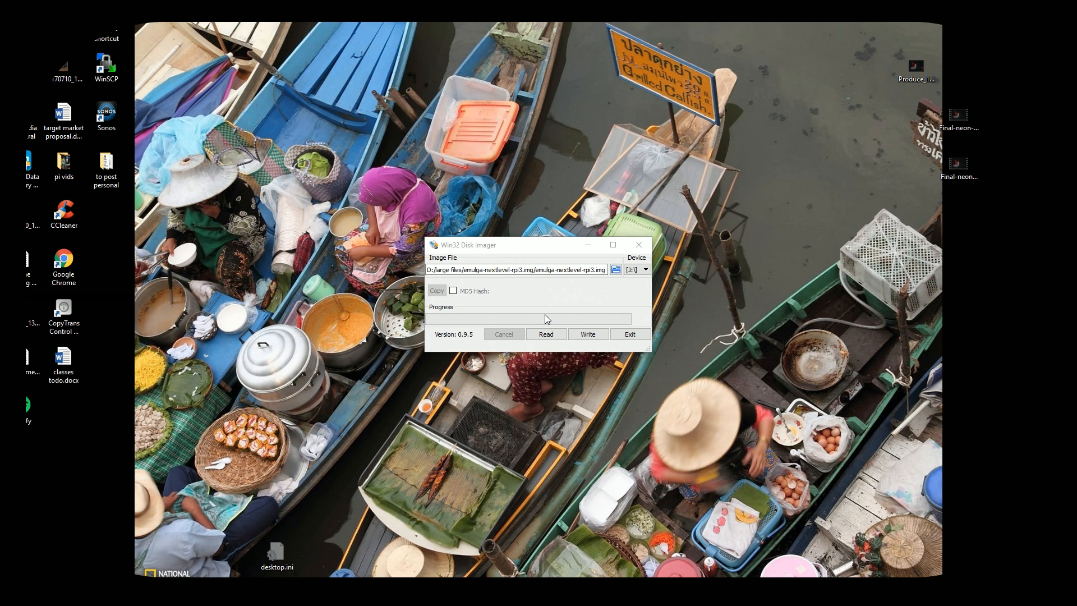
left_click(587, 334)
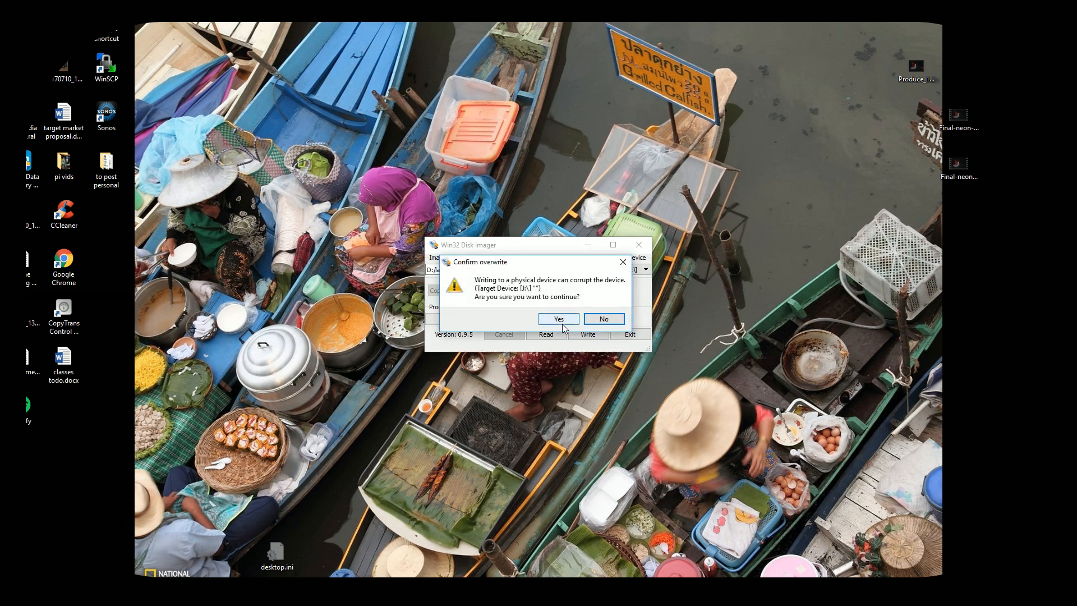
left_click(557, 318)
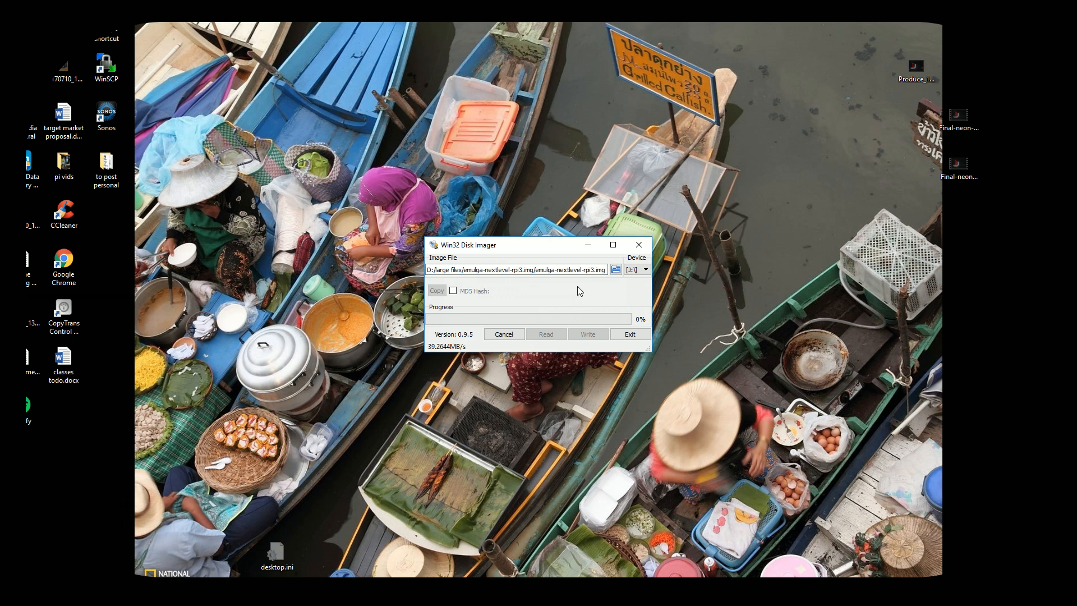
mouse_move(486, 318)
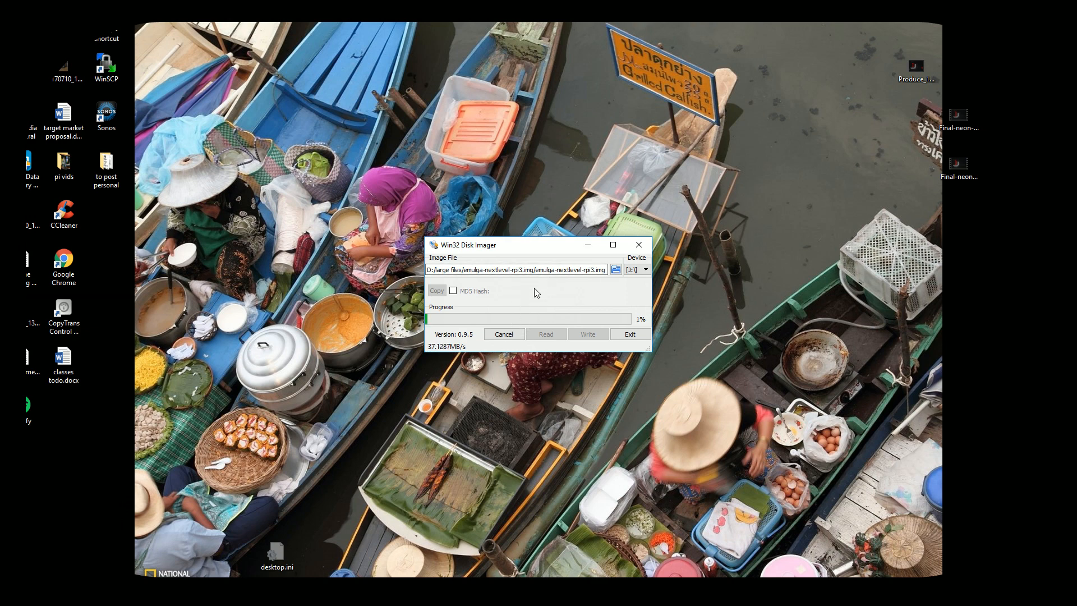
mouse_move(515, 344)
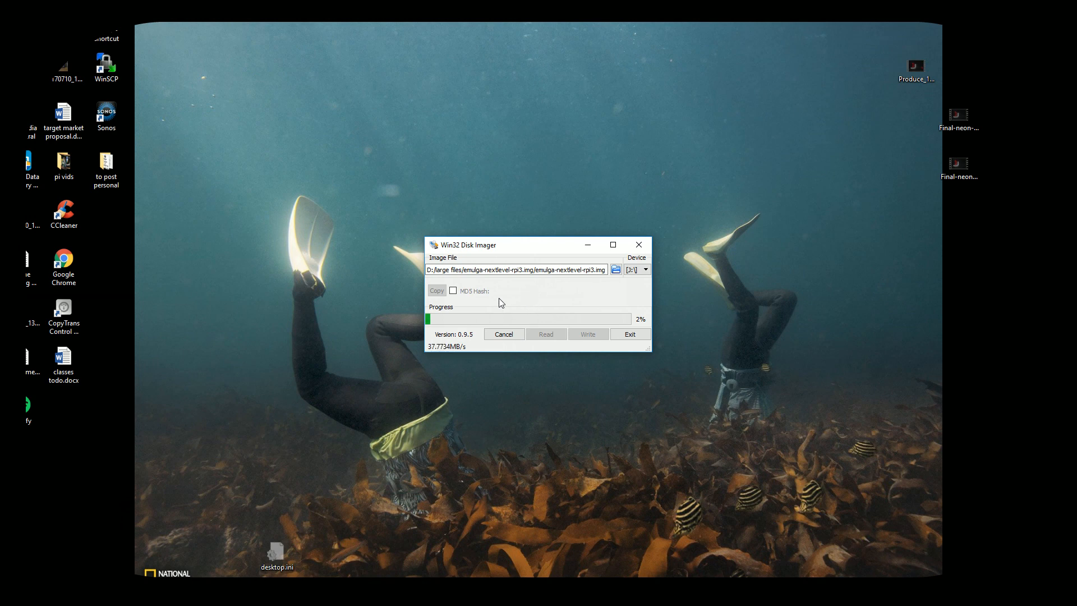
mouse_move(498, 307)
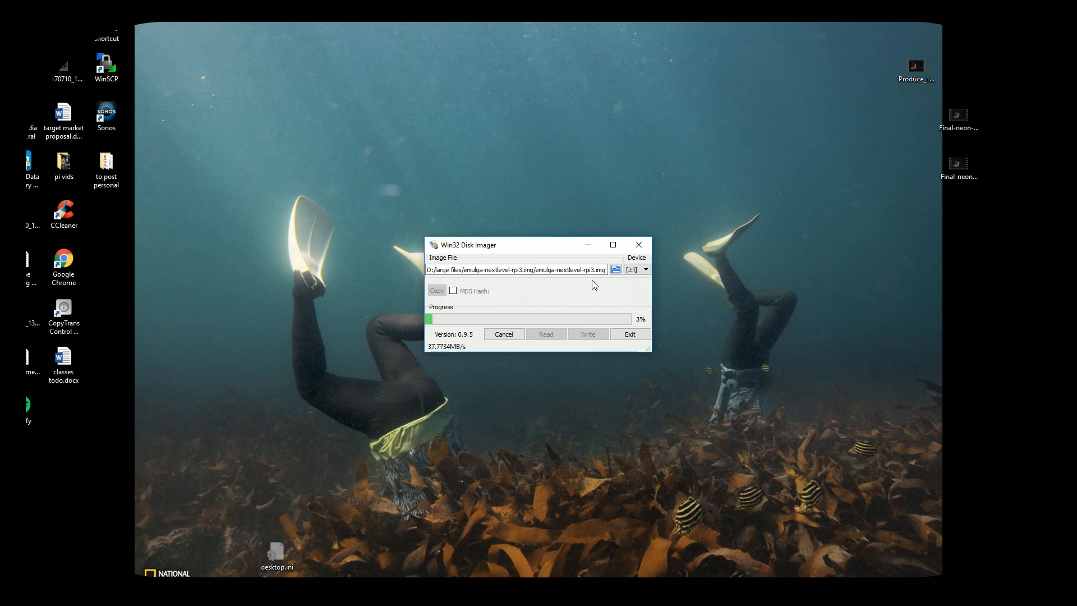
mouse_move(476, 301)
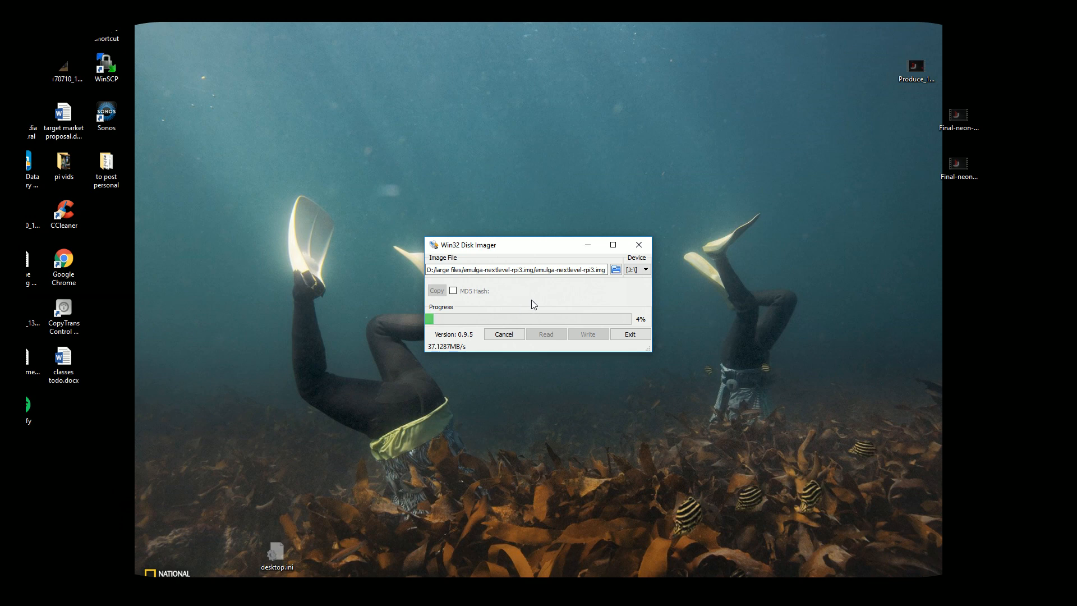
mouse_move(545, 302)
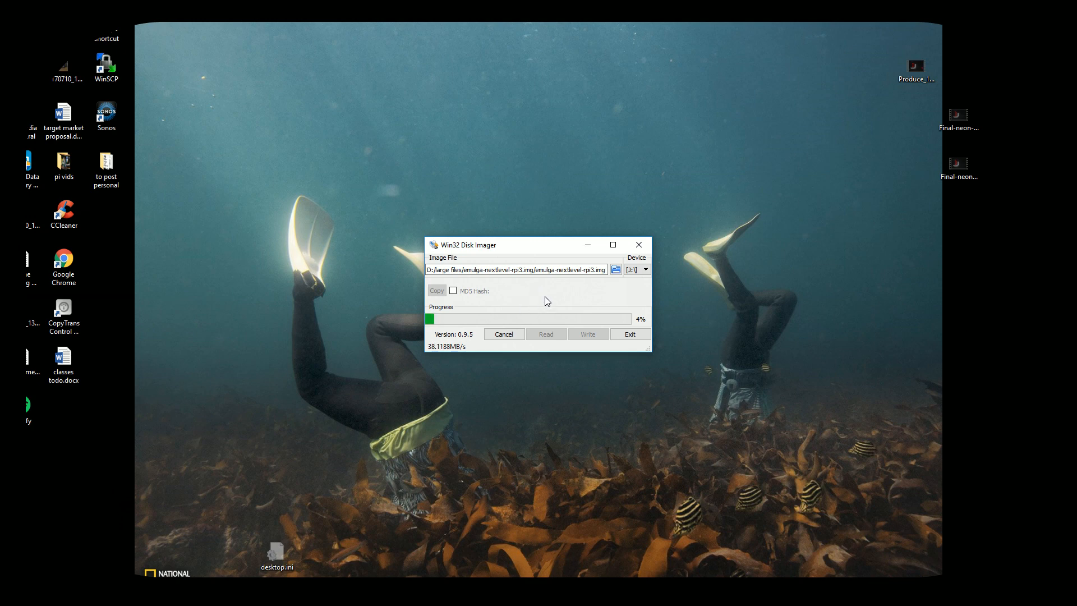
mouse_move(518, 307)
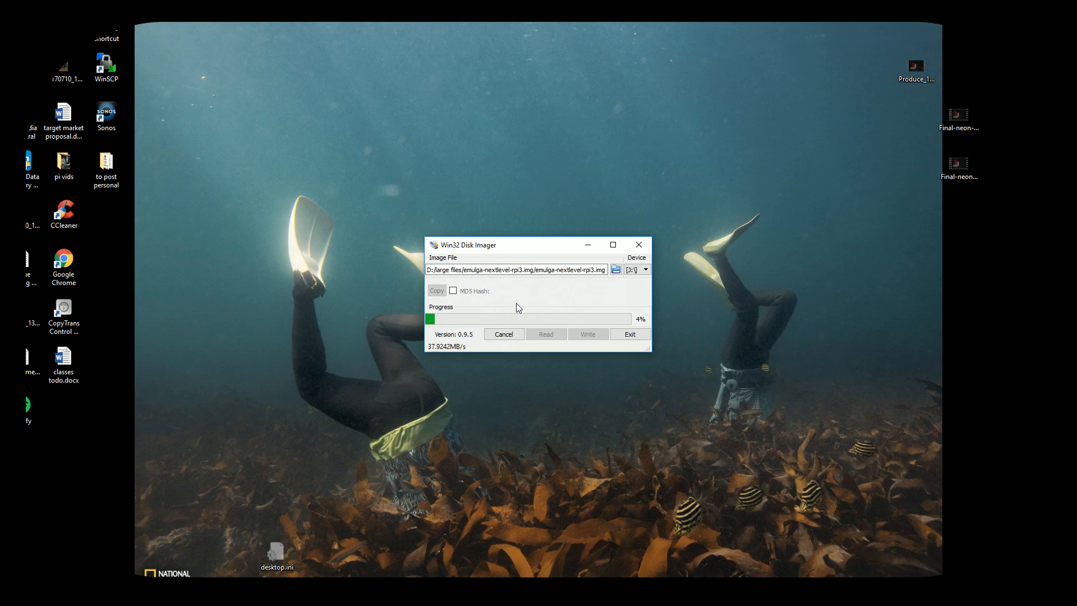
mouse_move(531, 304)
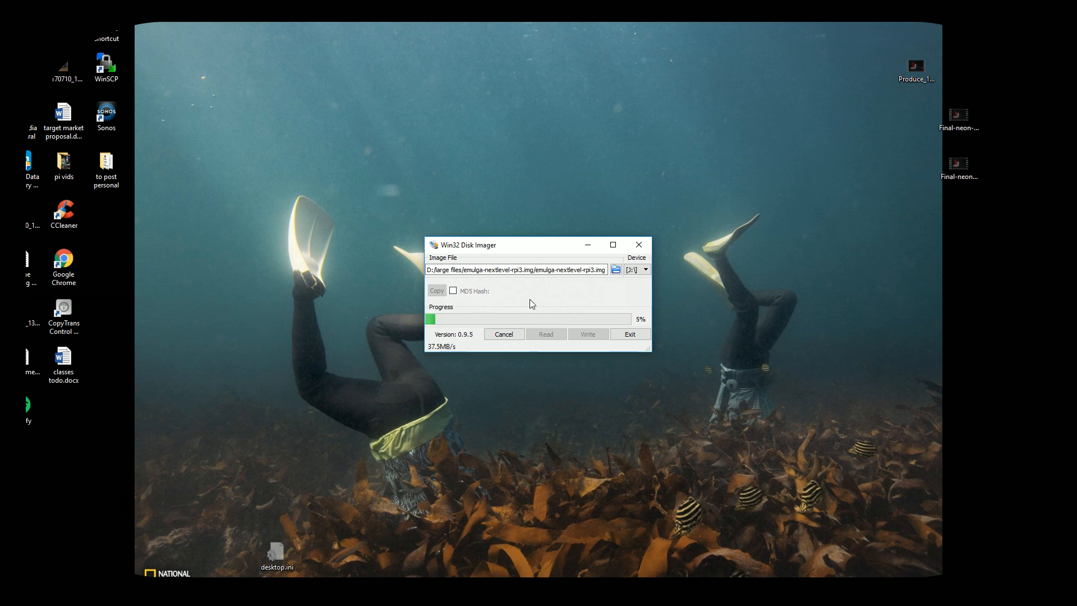